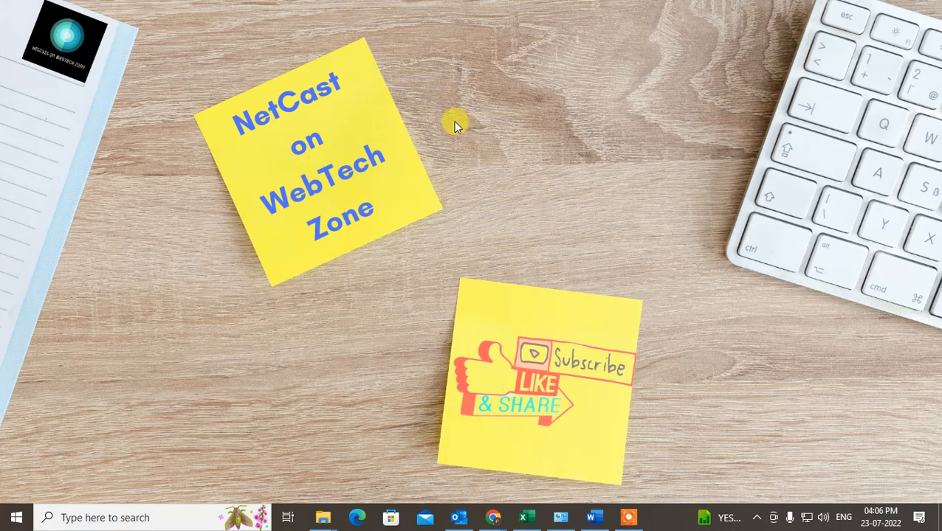
pyautogui.moveTo(528, 258)
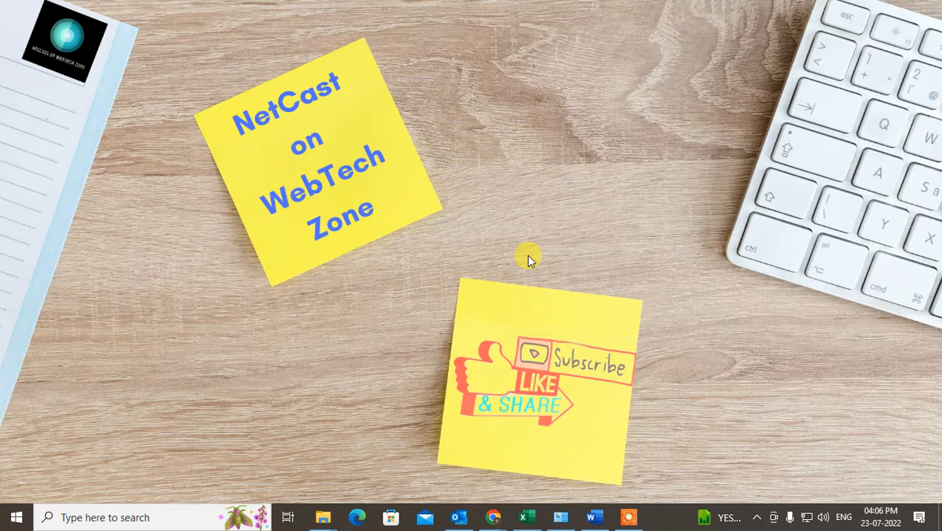
pyautogui.moveTo(458, 107)
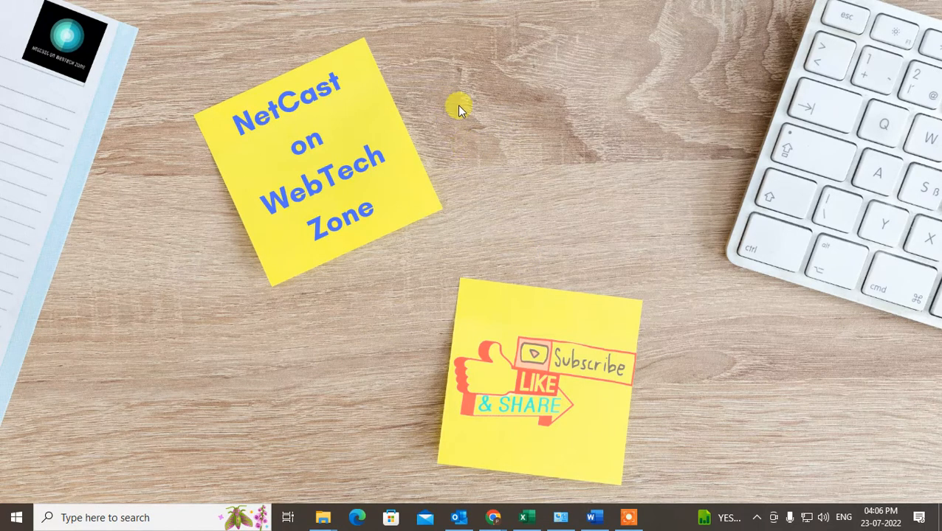
pyautogui.moveTo(424, 114)
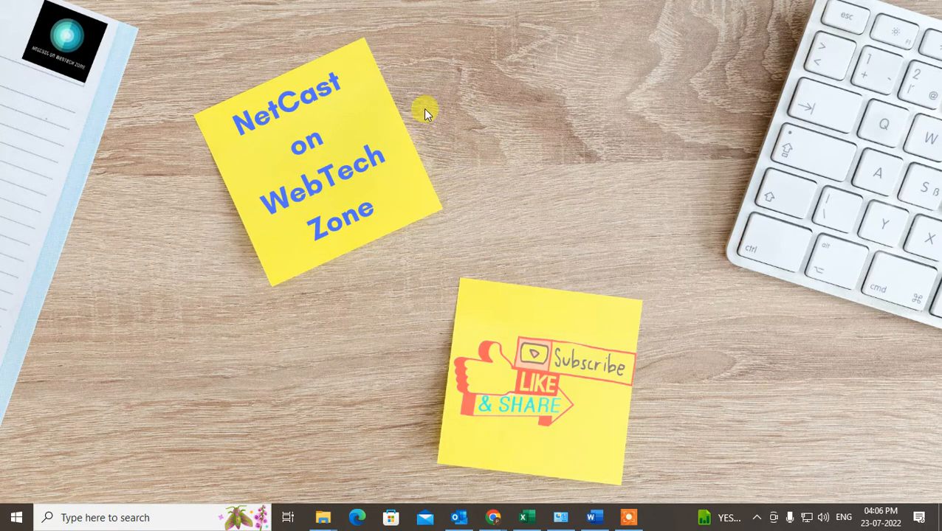
pyautogui.moveTo(457, 87)
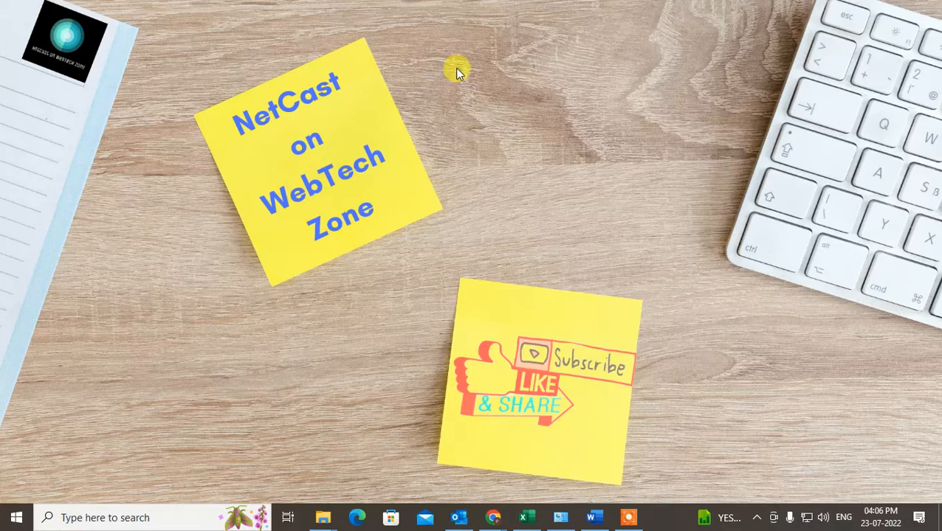
pyautogui.moveTo(399, 223)
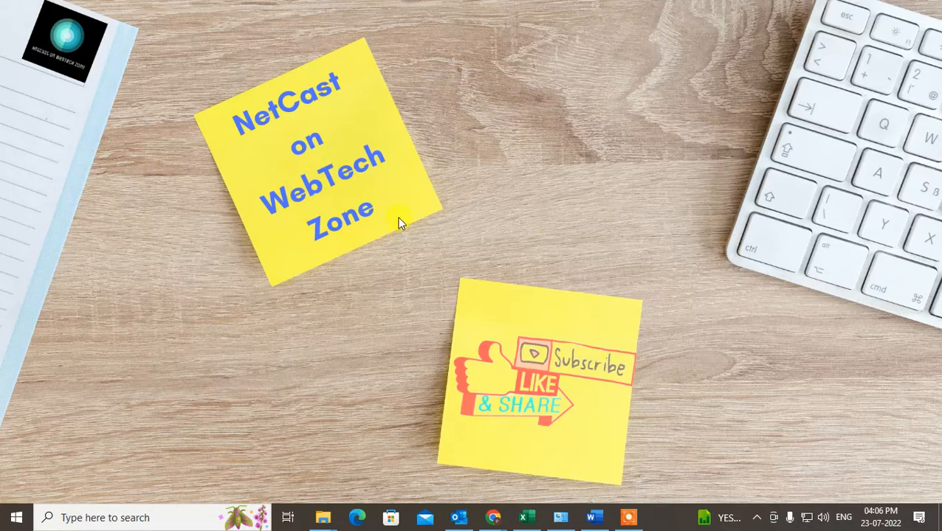
pyautogui.moveTo(459, 342)
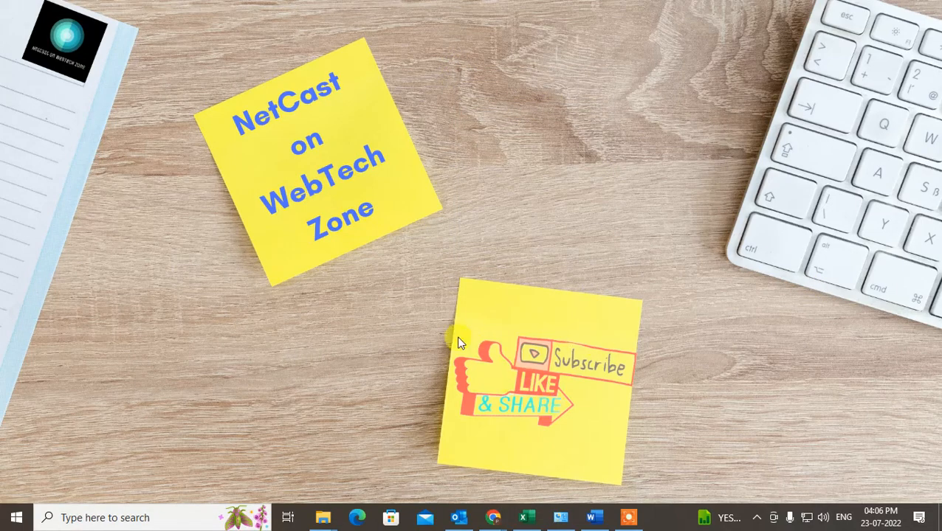
# - Return from the Account page to the Inbox and show the Send / Receive ribbon's Send/Receive Groups menu
pyautogui.click(458, 518)
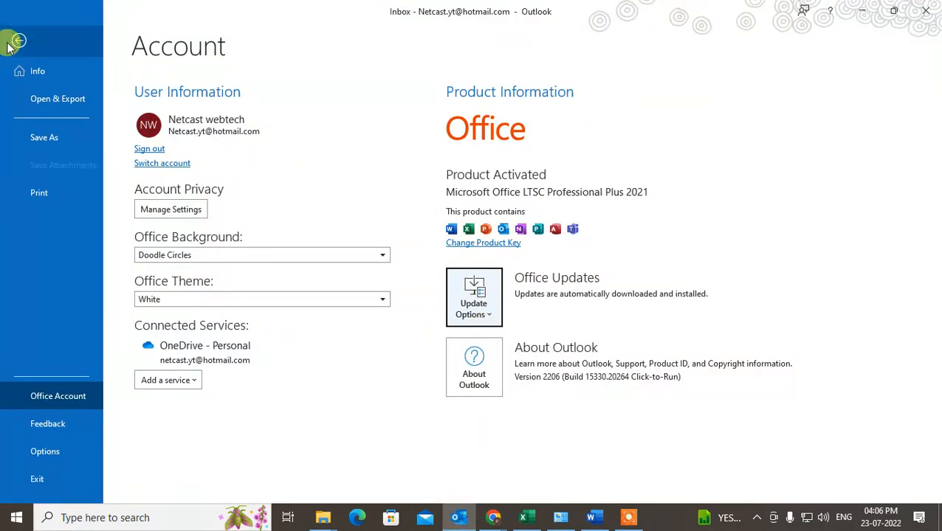
pyautogui.click(17, 41)
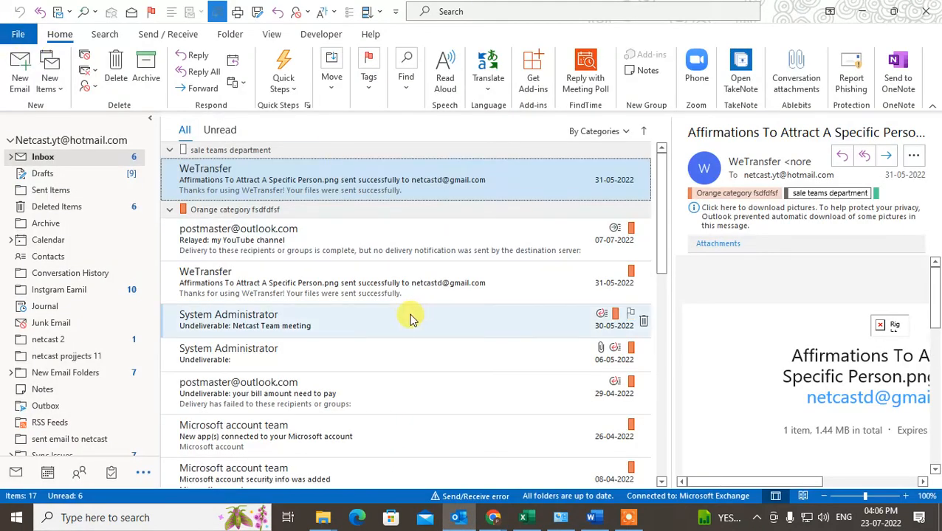
pyautogui.moveTo(397, 317)
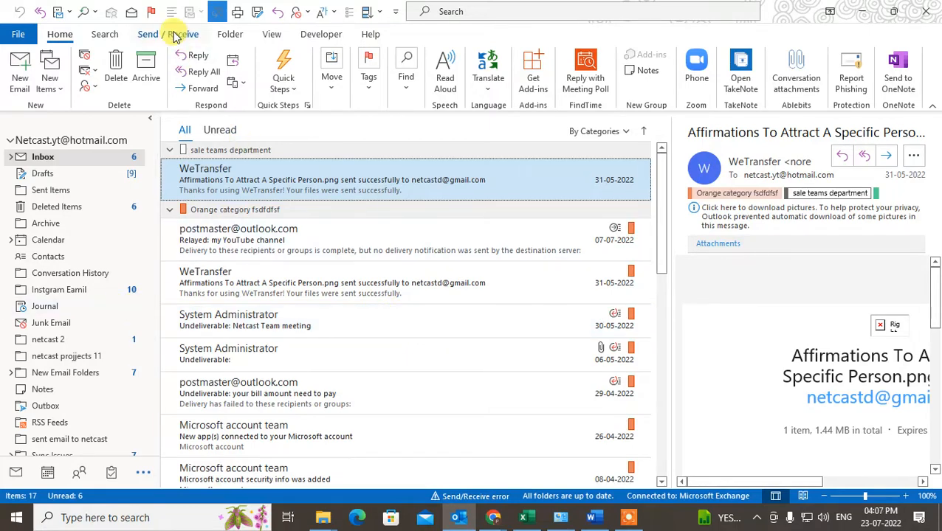
pyautogui.click(168, 34)
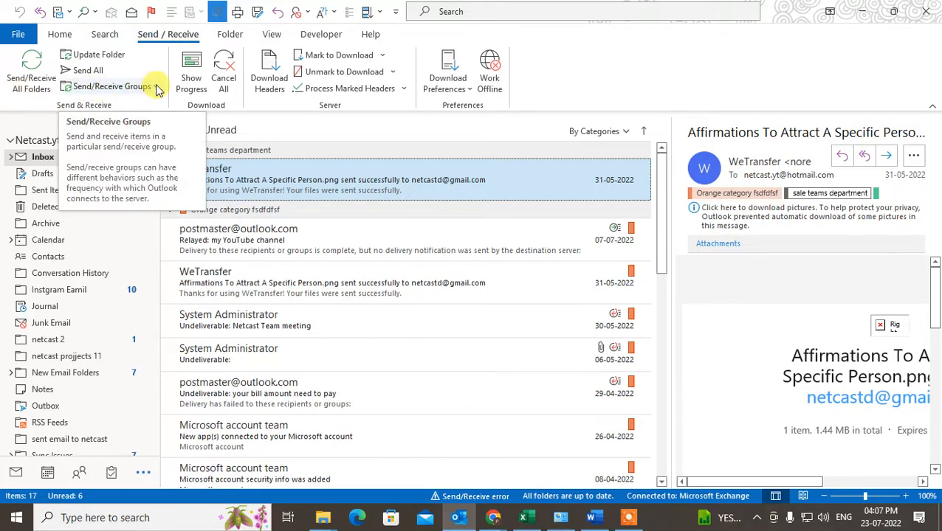
pyautogui.click(110, 86)
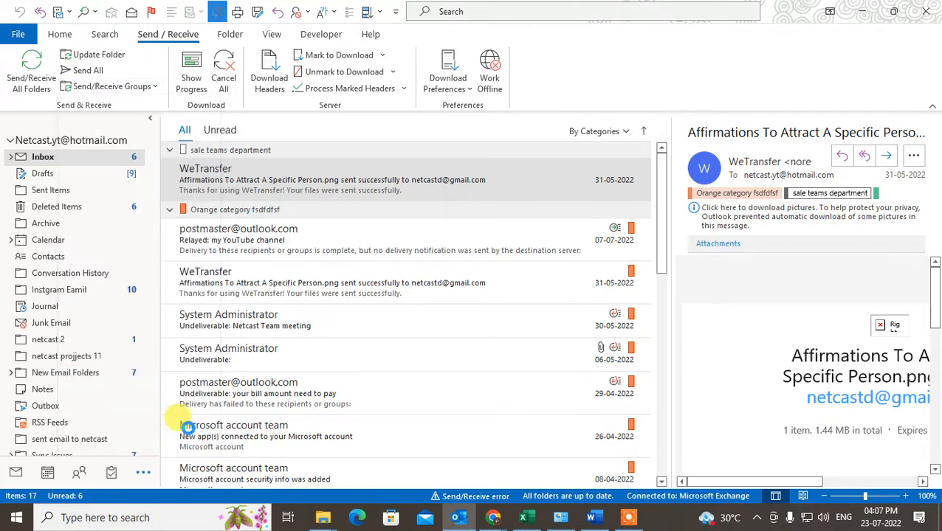
# - Bring up Define Send/Receive Groups for All Accounts, currently scheduled every 30 minutes
pyautogui.click(104, 86)
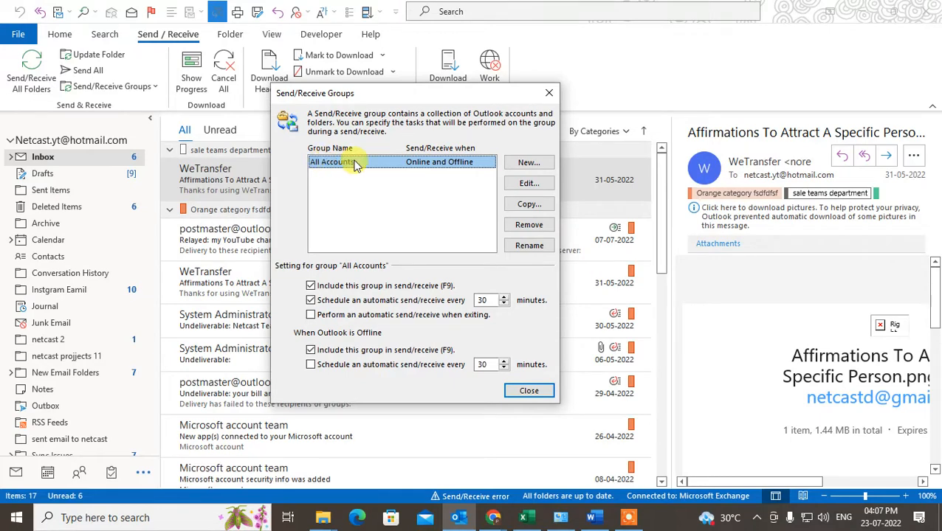
pyautogui.moveTo(325, 315)
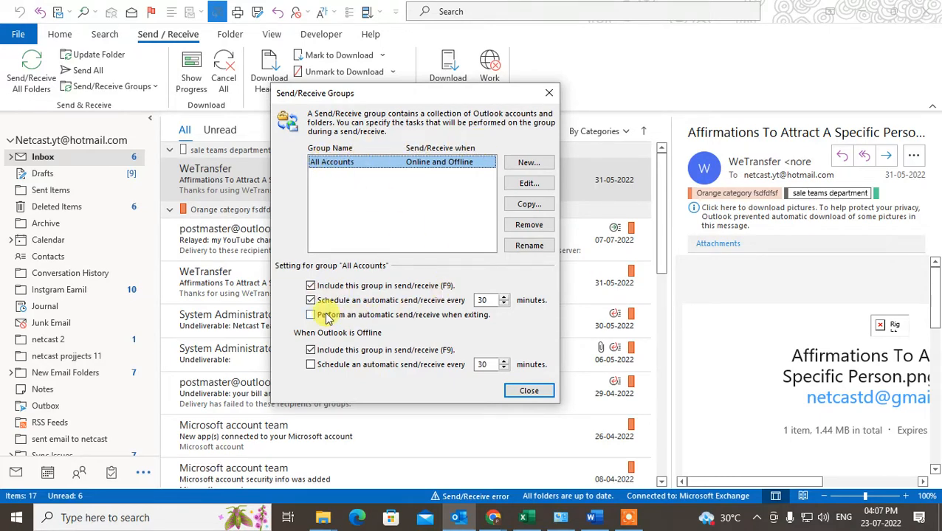
pyautogui.click(310, 300)
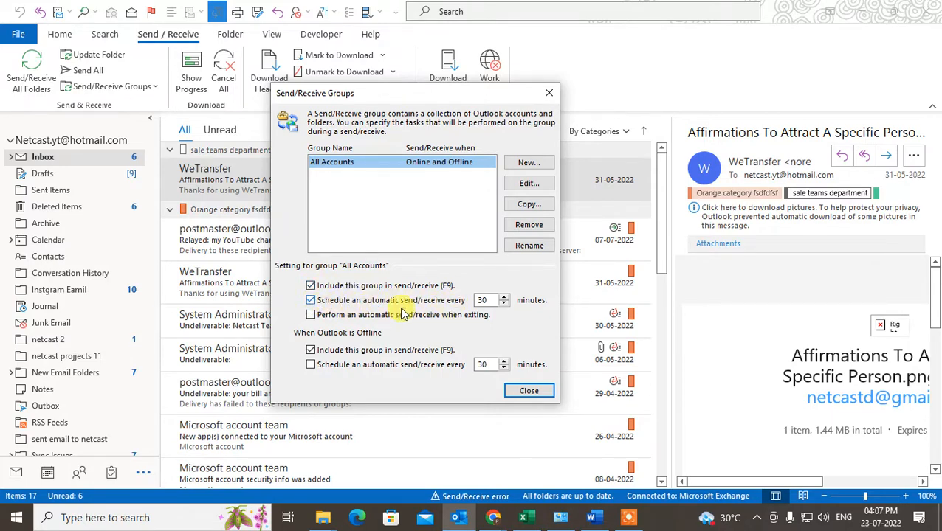
# - Keep the online automatic schedule enabled and change its interval from 30 to 05 minutes
pyautogui.click(310, 300)
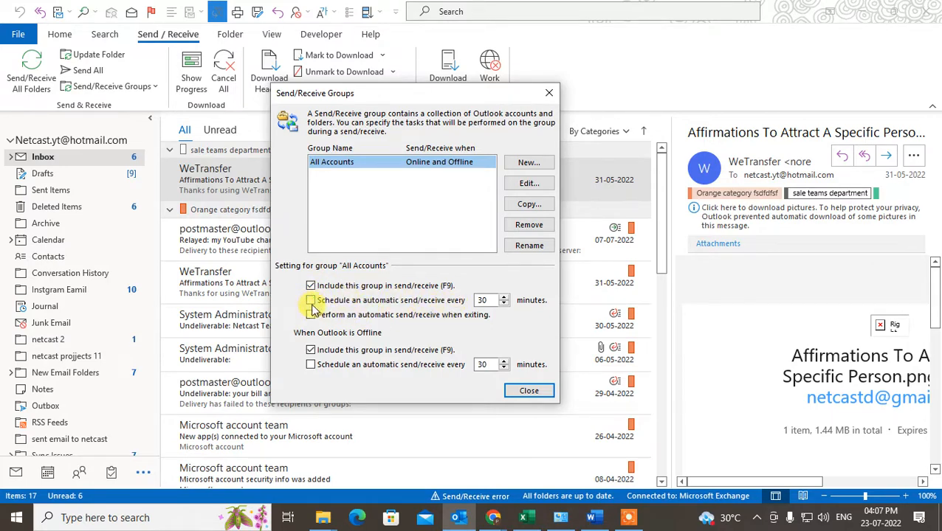
pyautogui.click(310, 300)
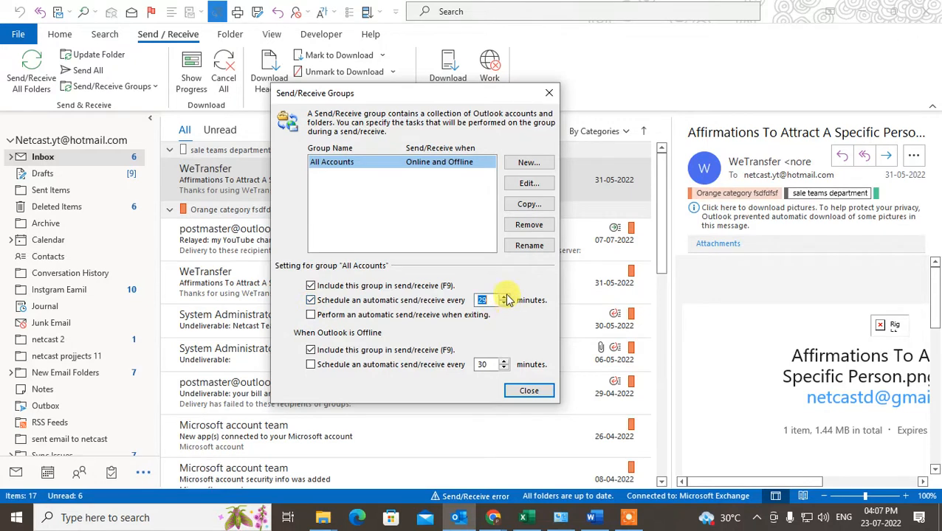
pyautogui.click(504, 304)
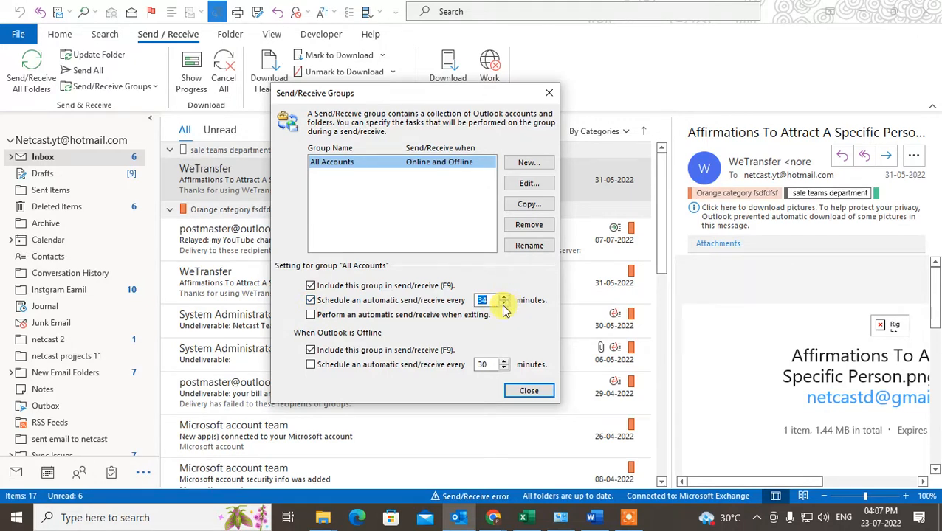
pyautogui.click(504, 303)
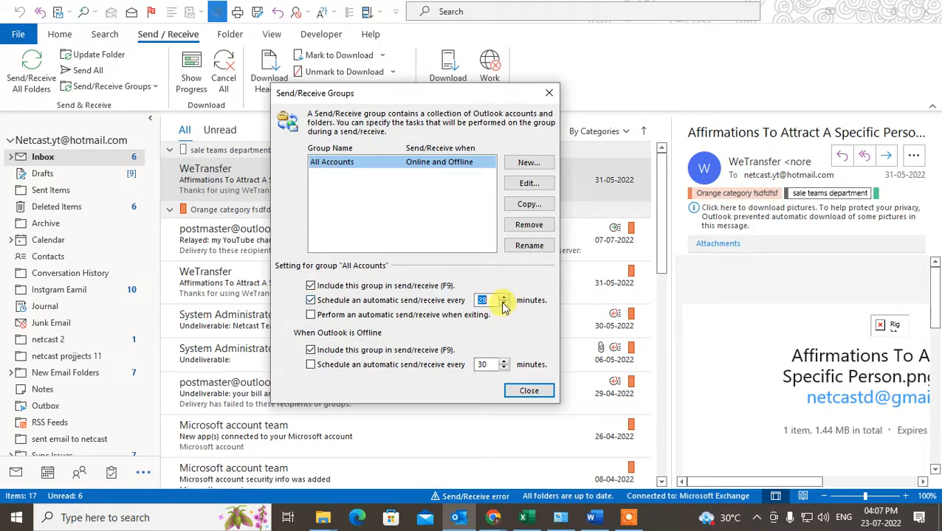
pyautogui.click(503, 303)
pyautogui.write('05')
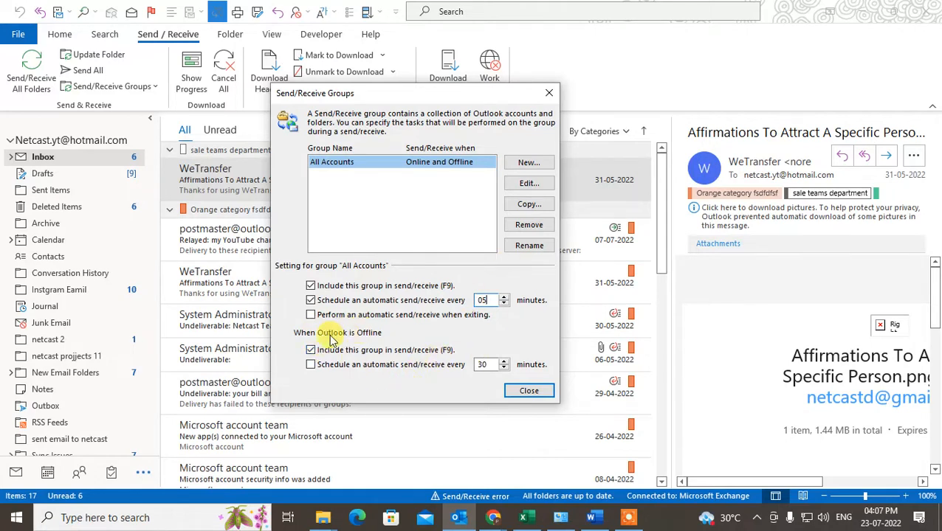
# - Enable offline scheduled send/receive at 05 minutes, close, then reopen to confirm both intervals saved
pyautogui.click(310, 364)
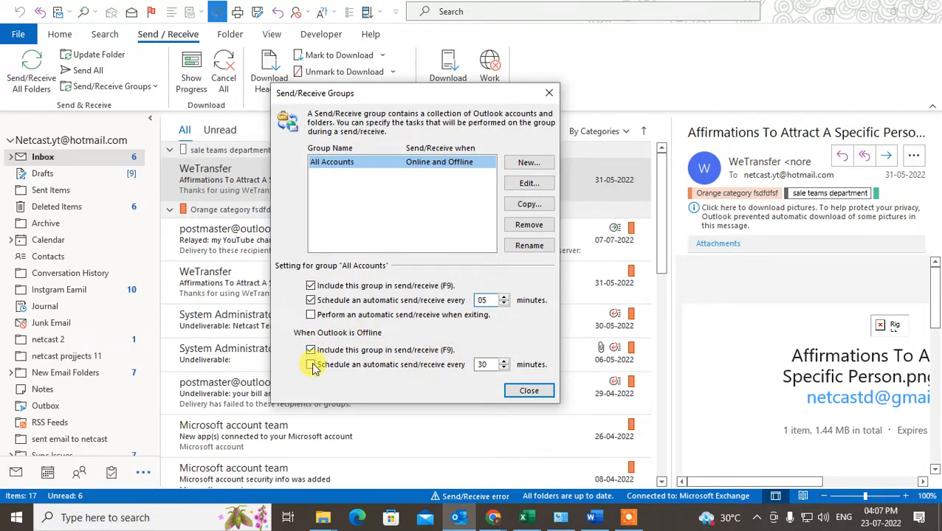
pyautogui.click(310, 365)
pyautogui.write('05')
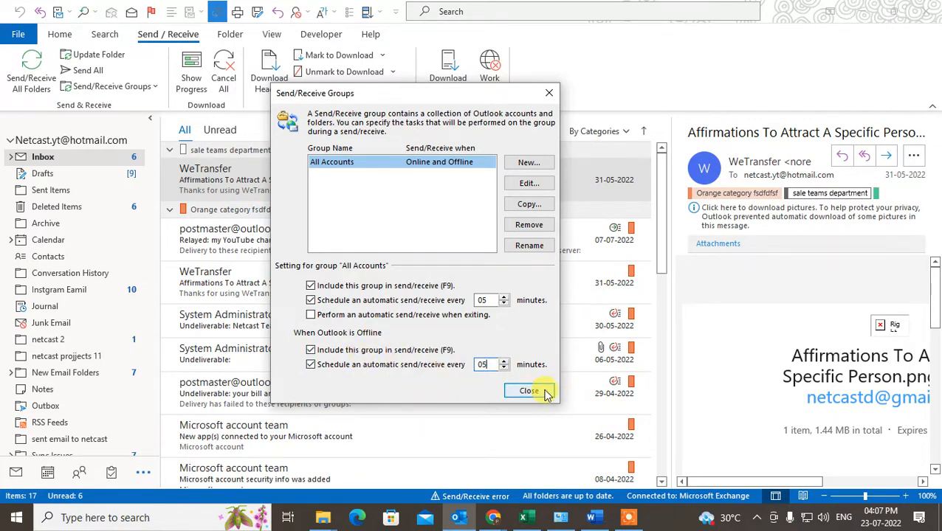
pyautogui.click(529, 391)
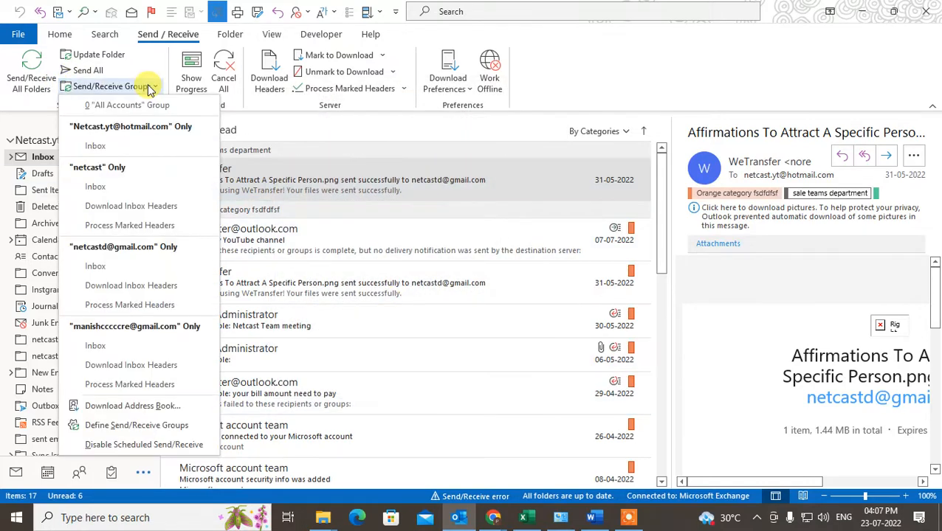
pyautogui.moveTo(123, 426)
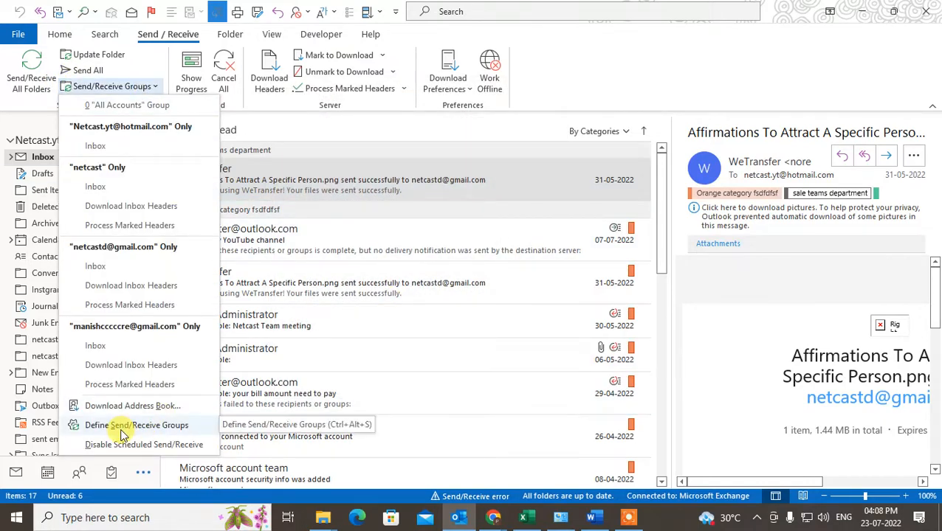
pyautogui.click(137, 425)
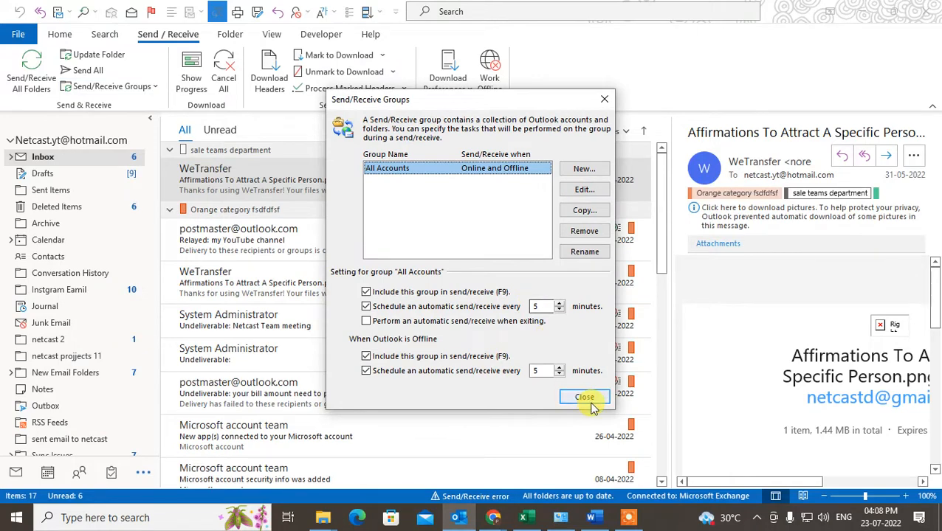
pyautogui.click(584, 397)
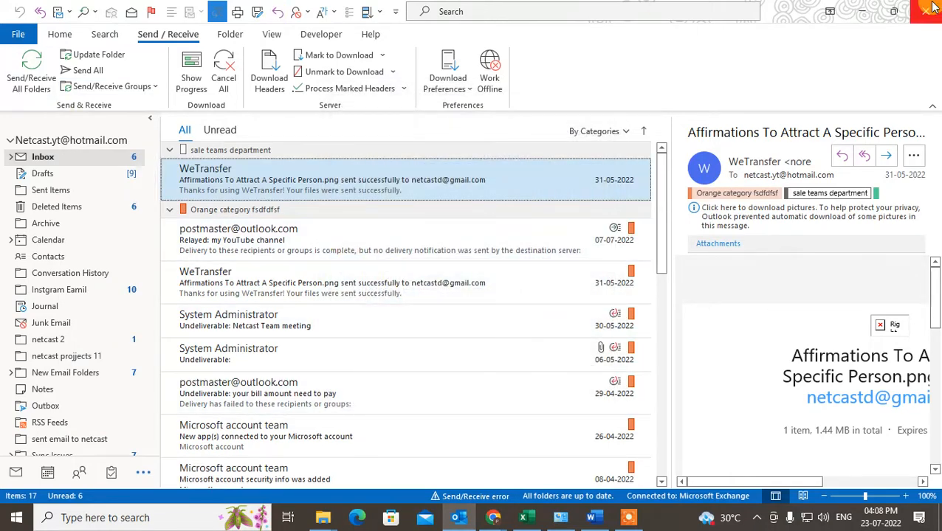
pyautogui.moveTo(102, 101)
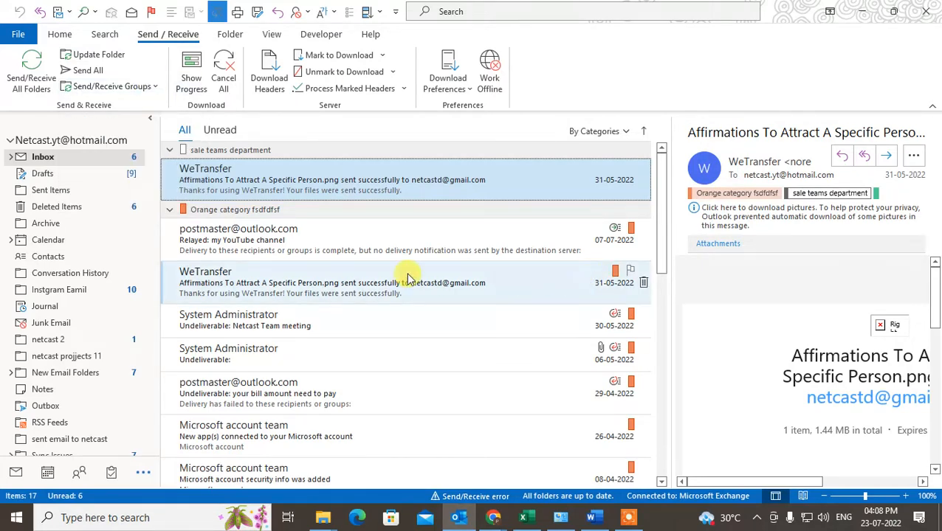
pyautogui.moveTo(354, 279)
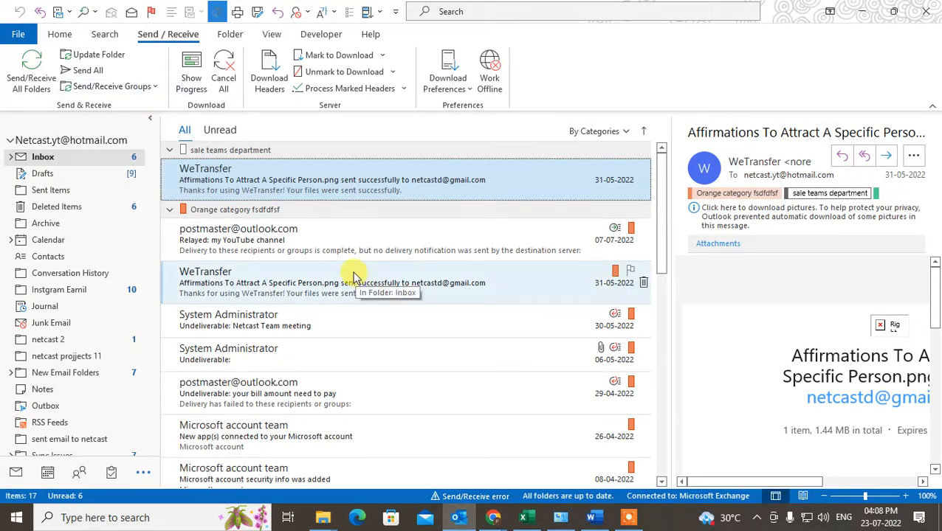